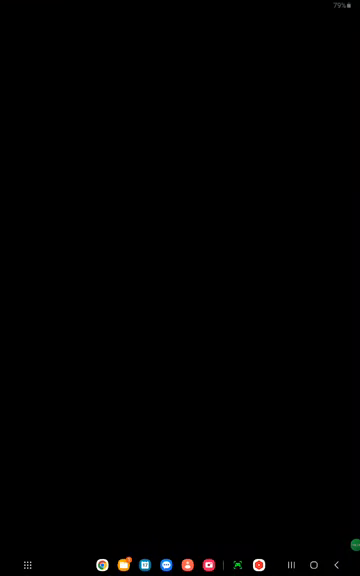
Launch the Camera app from the home screen dock into Photo mode
click(200, 560)
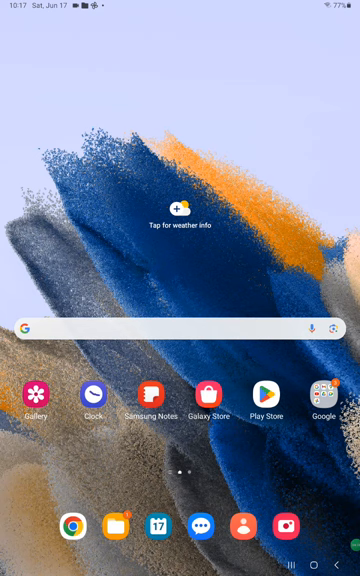
click(288, 524)
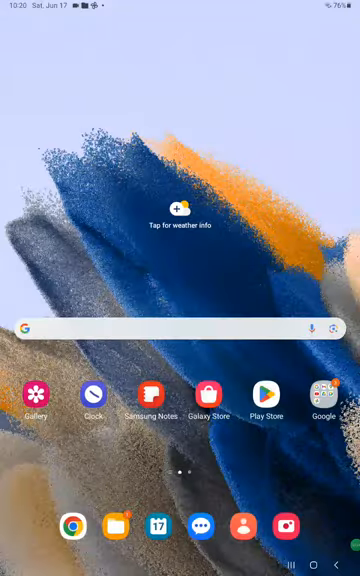
click(286, 524)
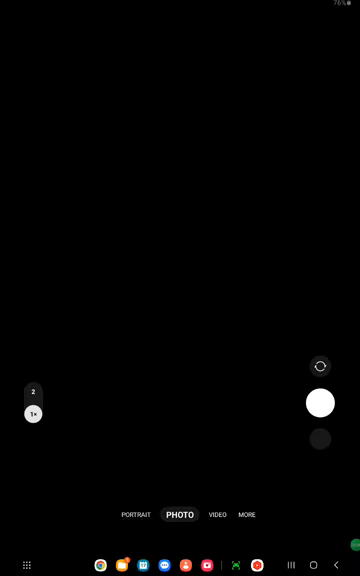